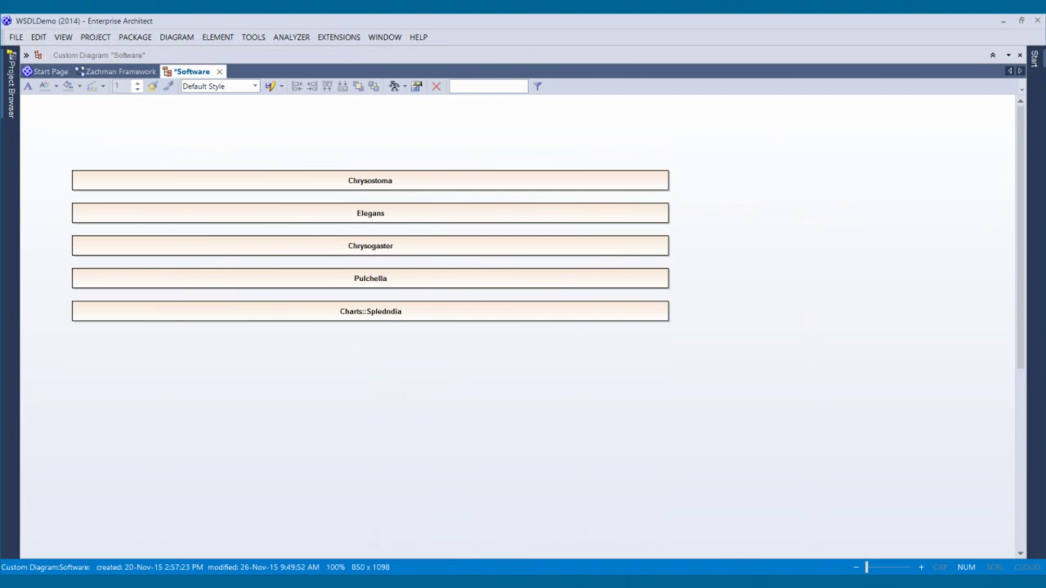
Bring up the diagram's context menu over an empty area of the Software diagram.
right_click(559, 361)
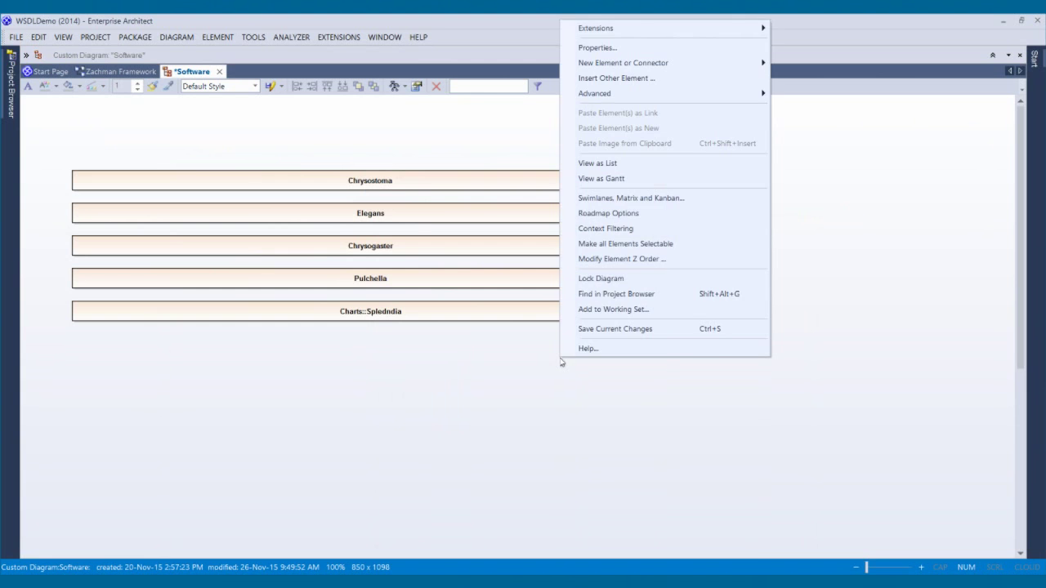
mouse_move(607, 212)
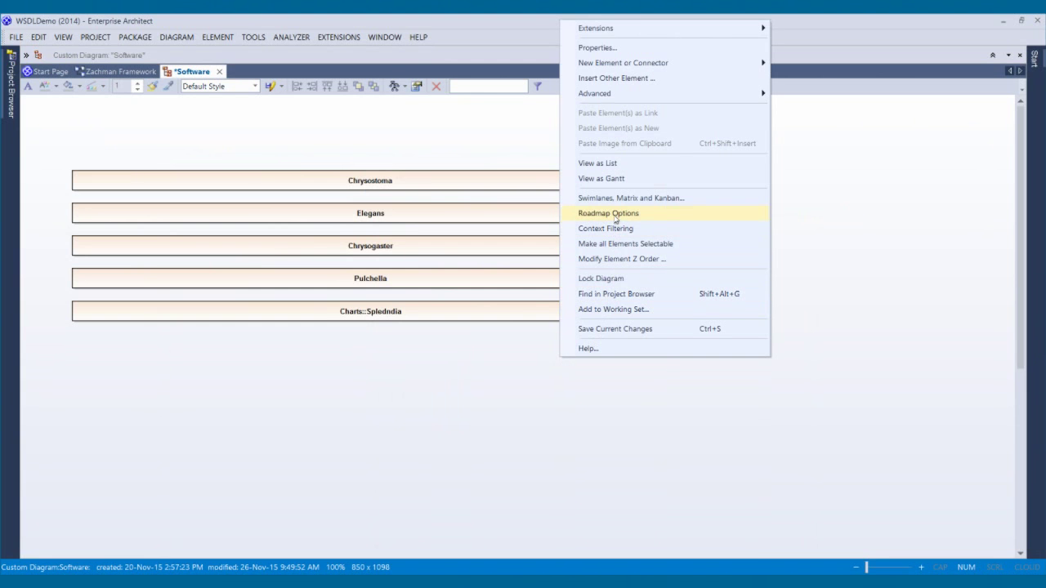
Enable the roadmap timeline, try Months then settle on Quarterly units, and adjust tick spacing.
left_click(608, 212)
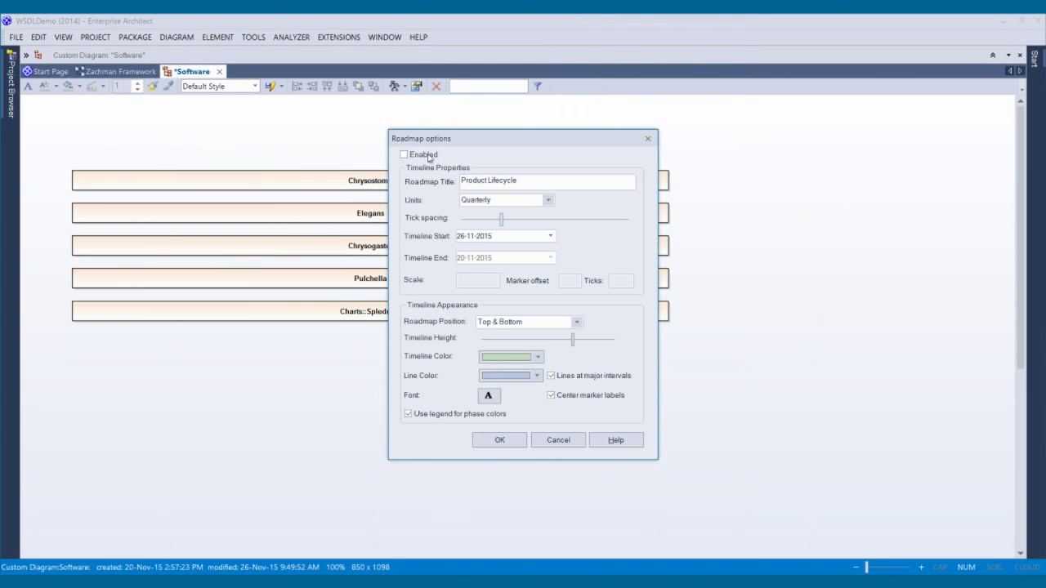
left_click(402, 153)
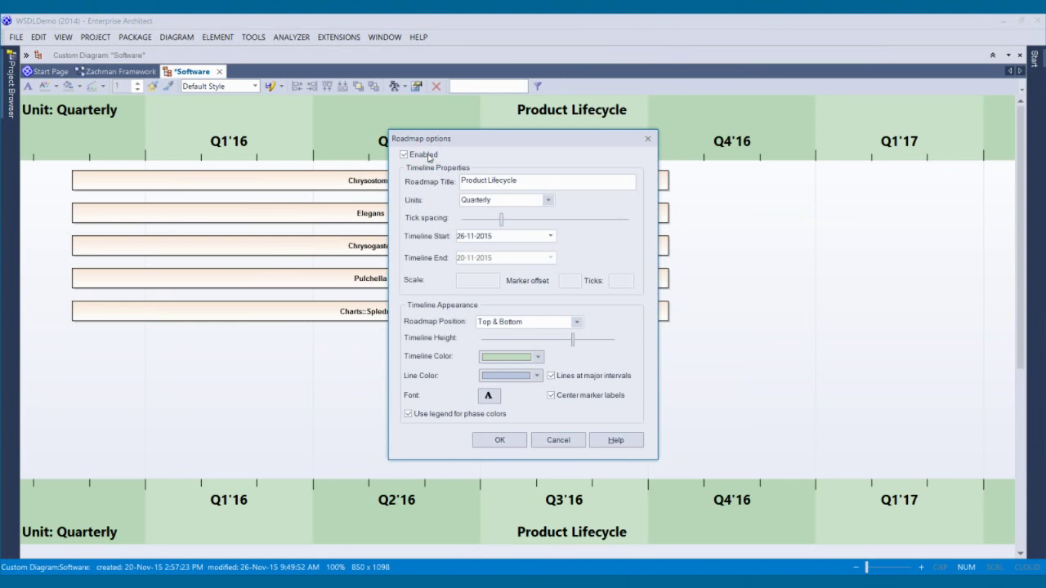
mouse_move(549, 204)
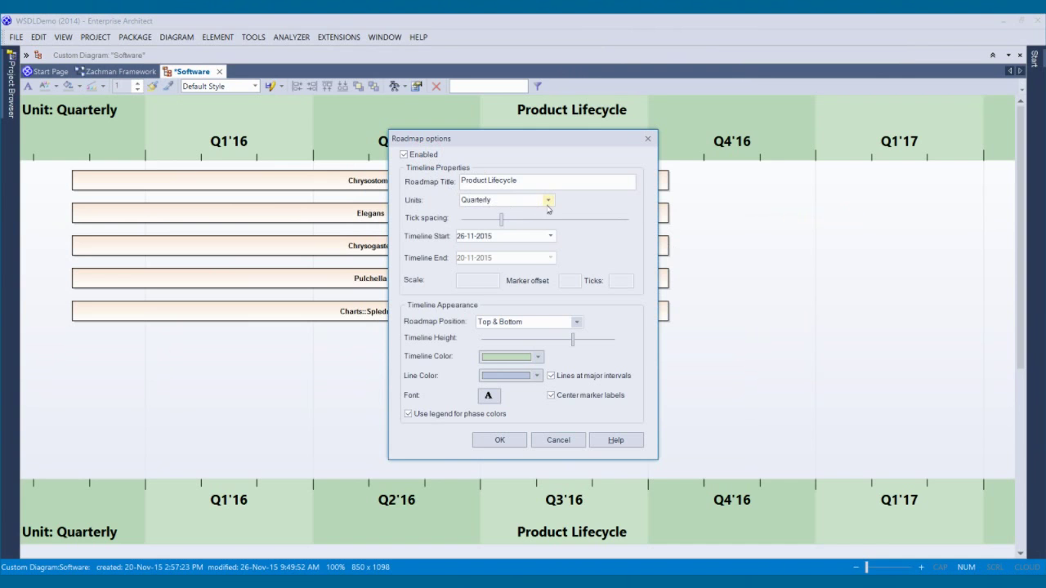
left_click(549, 199)
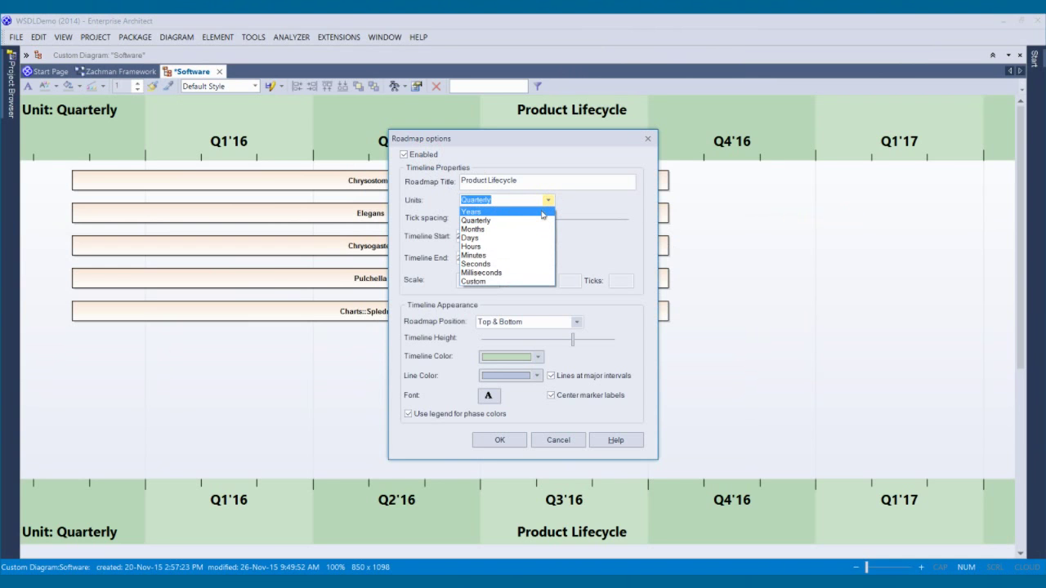
left_click(473, 229)
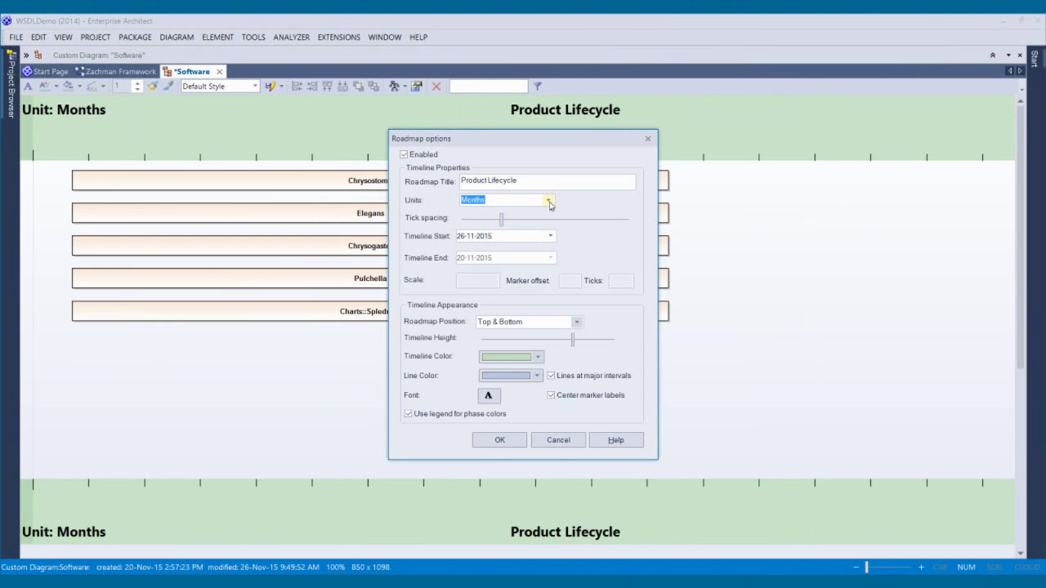
left_click(549, 199)
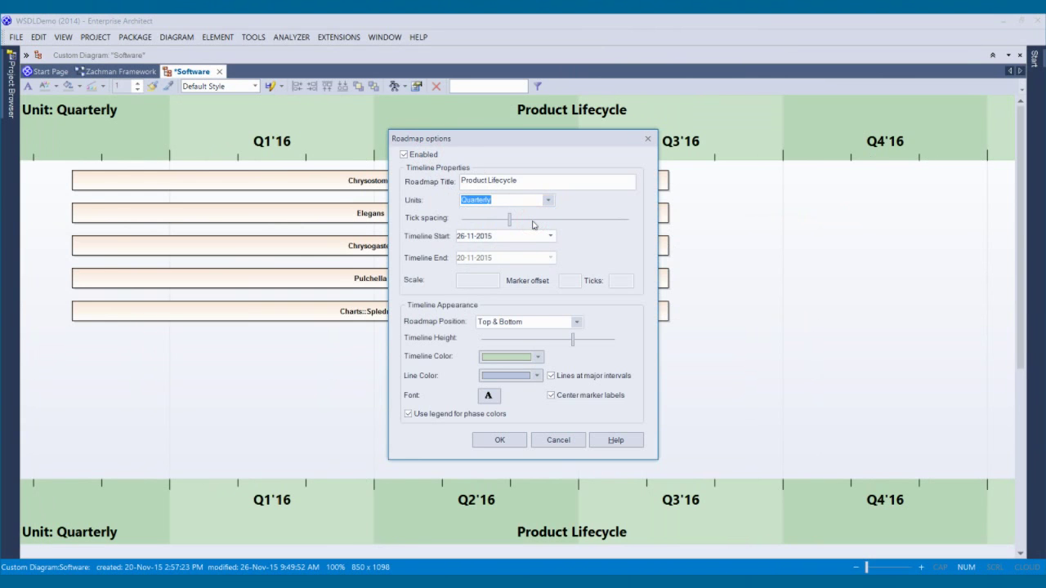
left_click_drag(509, 219, 498, 219)
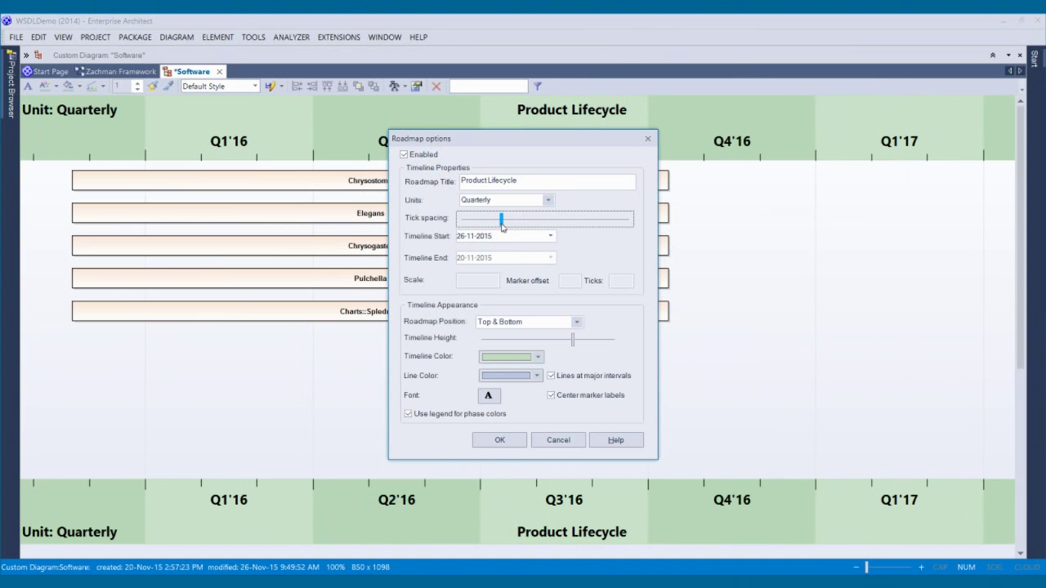
Start the timeline at 19-11-2015, position it at Top only in blue, and apply the settings.
left_click(549, 235)
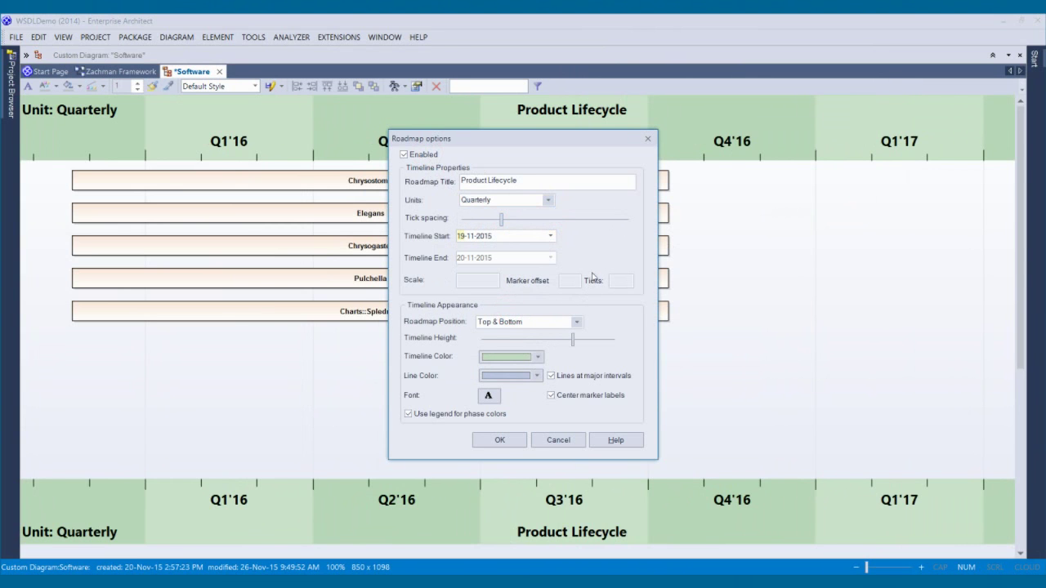
left_click(575, 320)
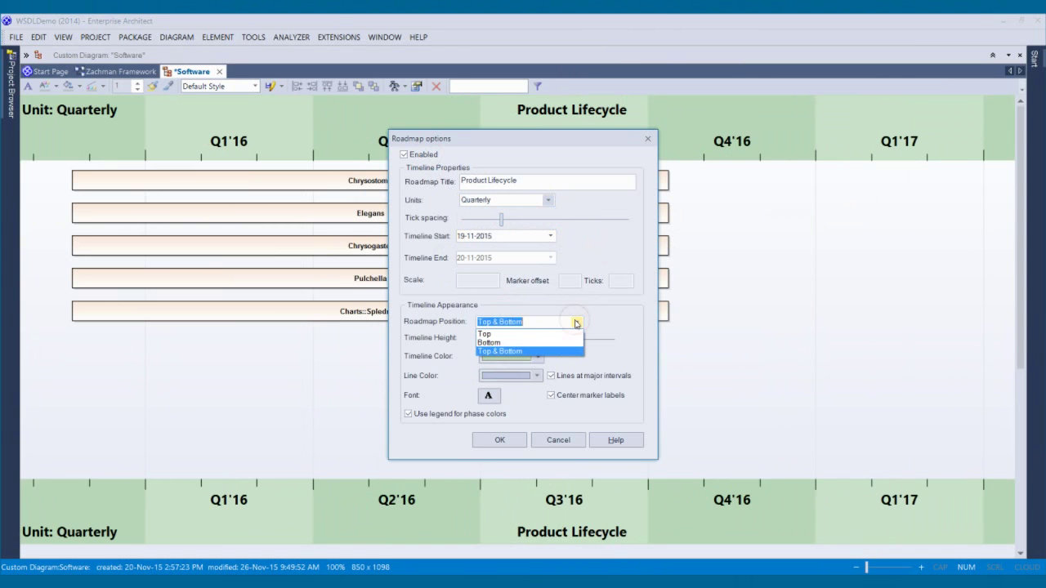
left_click(483, 333)
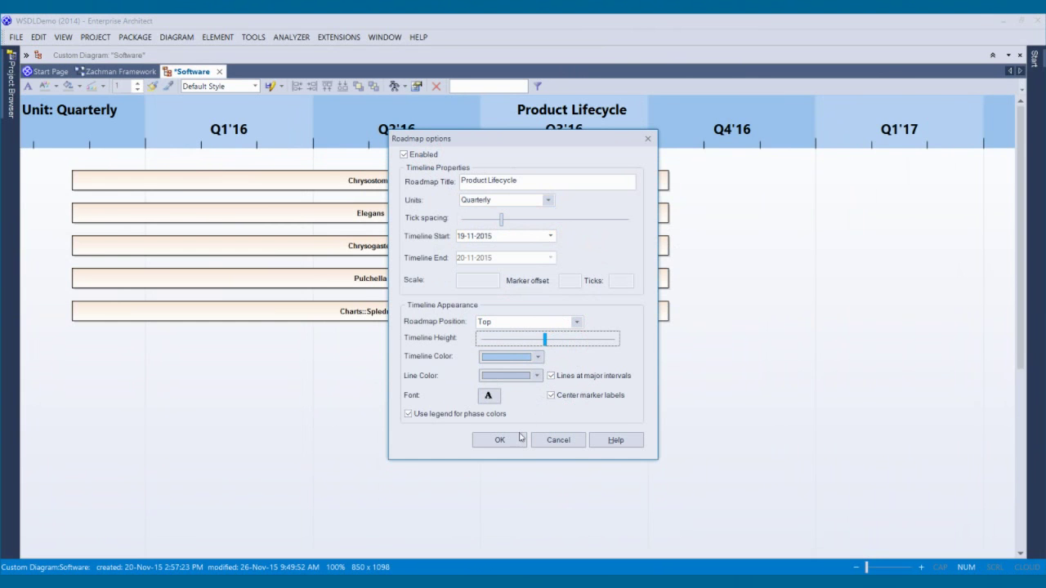
left_click(500, 439)
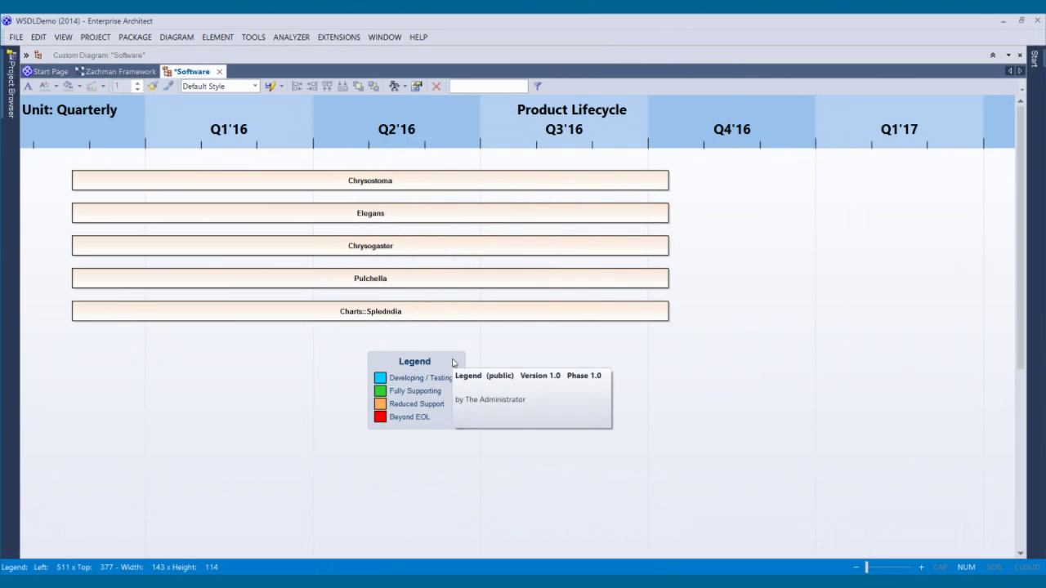
Bring up the properties of the four-phase Legend below the elements.
double_click(415, 361)
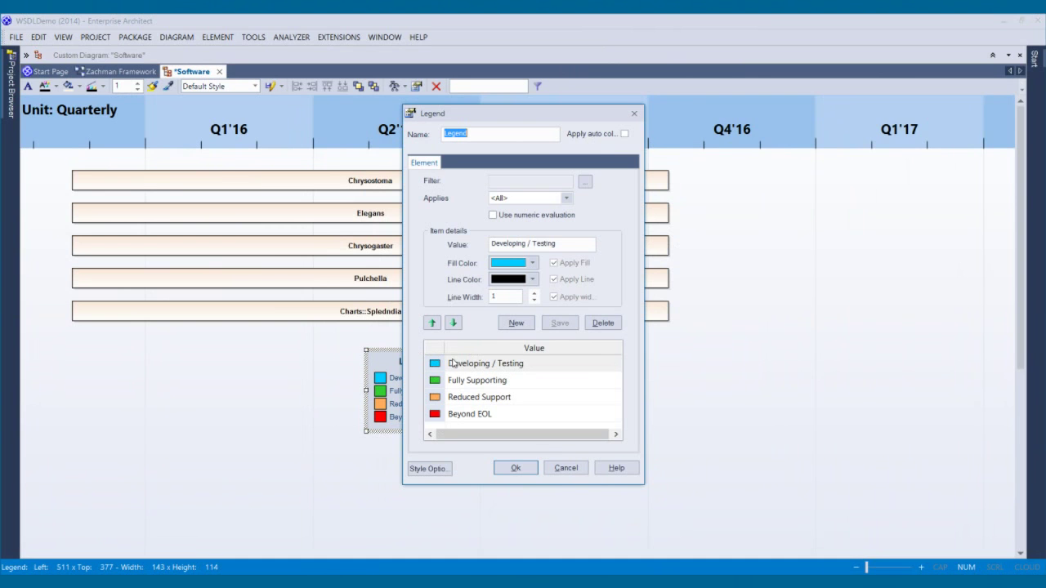
mouse_move(619, 220)
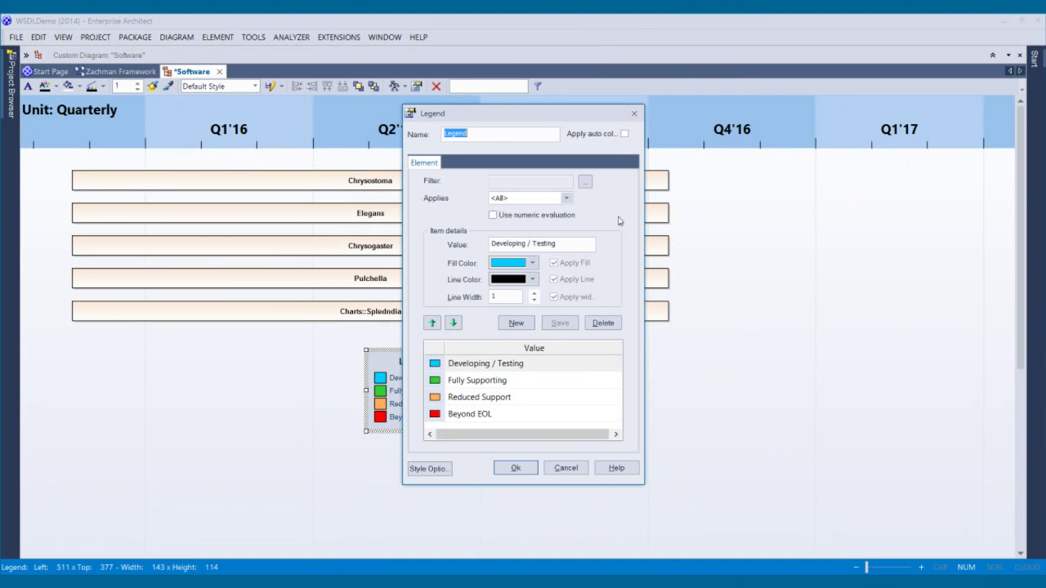
Turn on Apply auto colour so the legend's fill and line colours apply to elements.
left_click(626, 133)
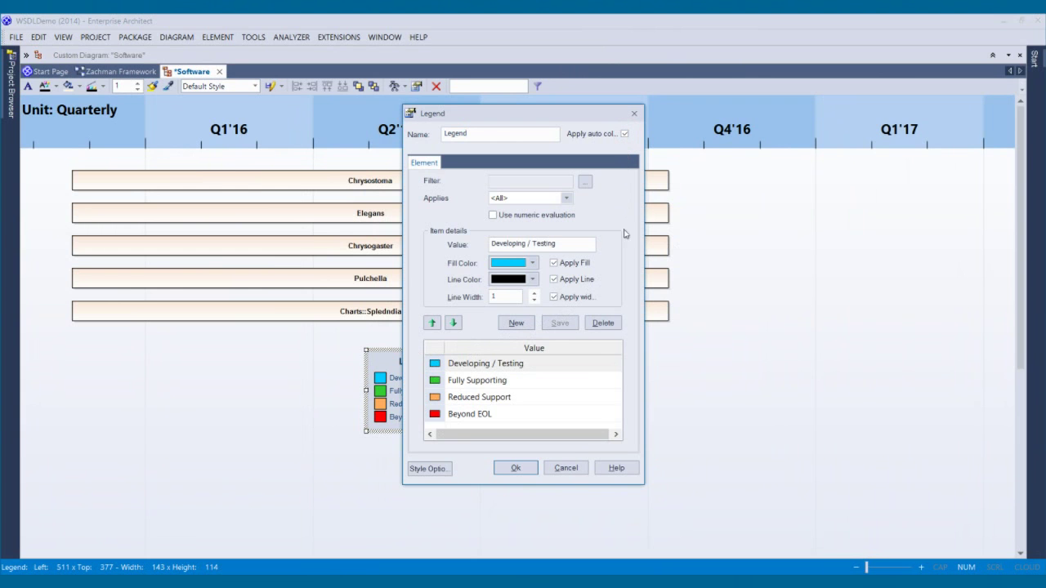
left_click(515, 467)
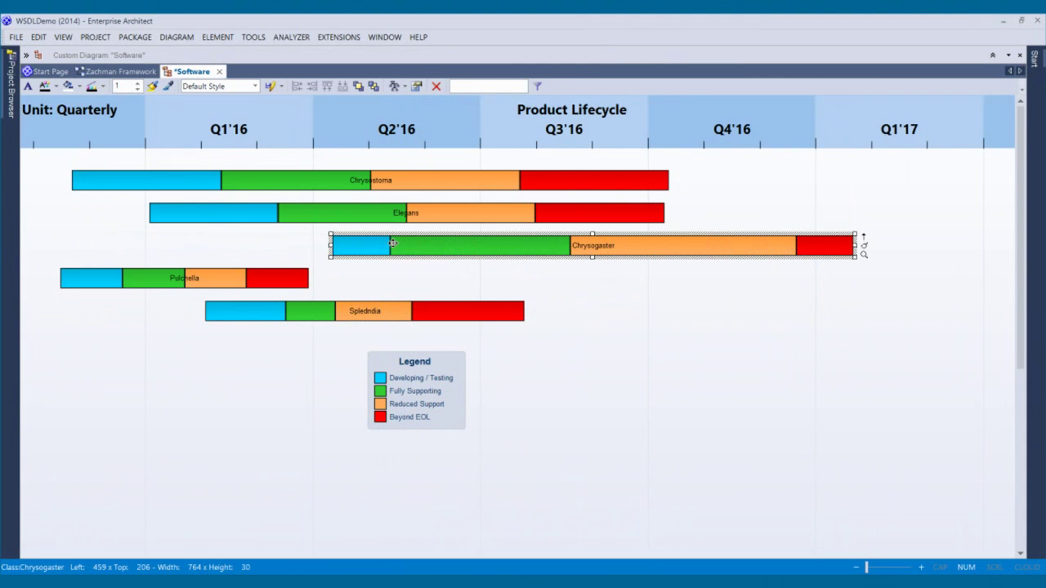
Deselect the Chrysogaster bar, leaving five staggered phase-coloured bars across the quarters.
left_click(569, 302)
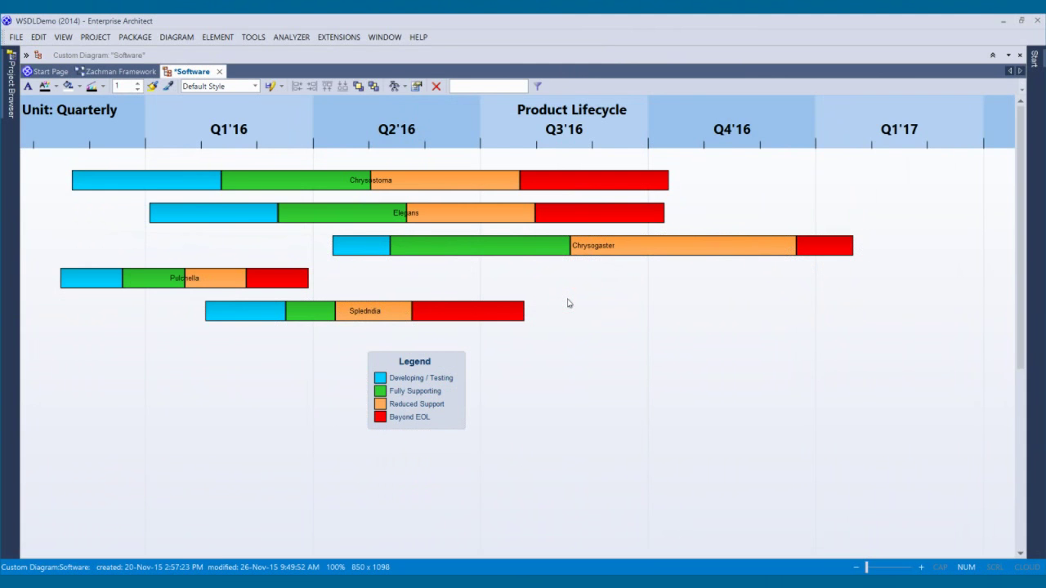